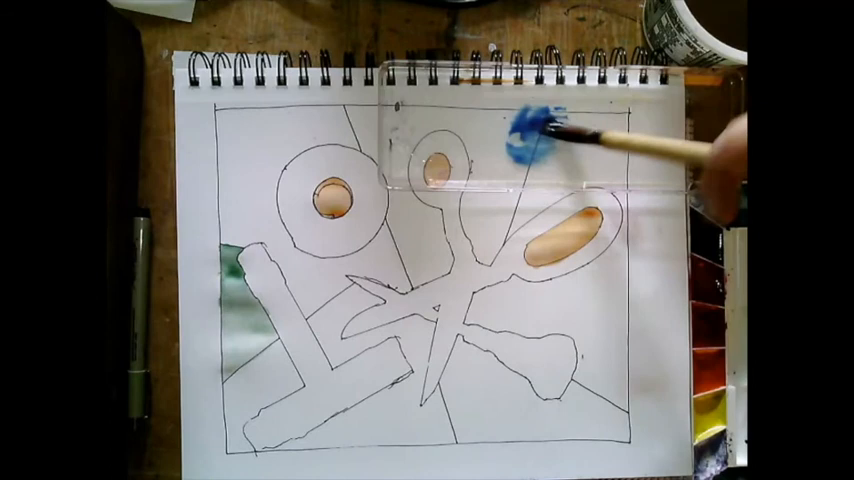
mouse_move(560, 150)
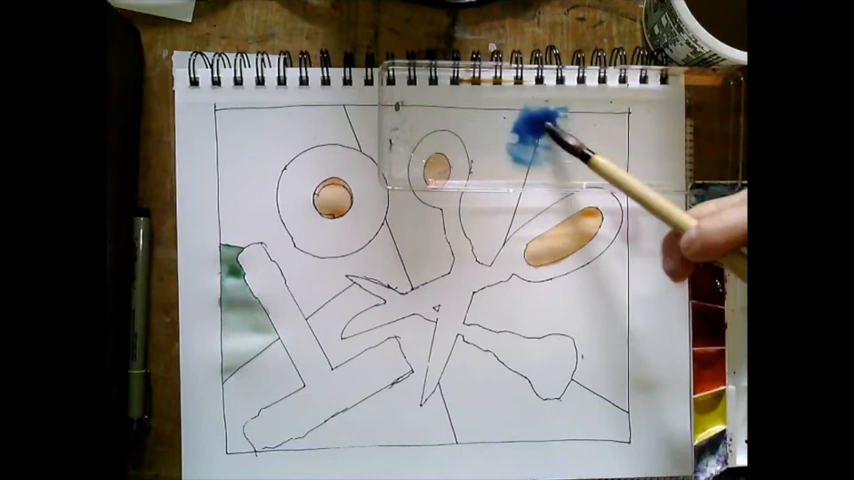